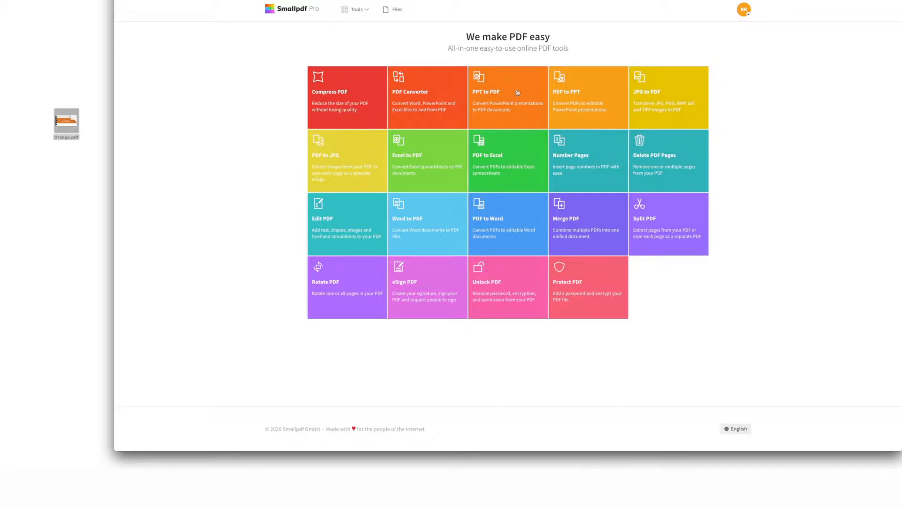
- Load Orange.pdf into the Edit PDF tool from the Tools menu and scroll to the agenda page
click(354, 10)
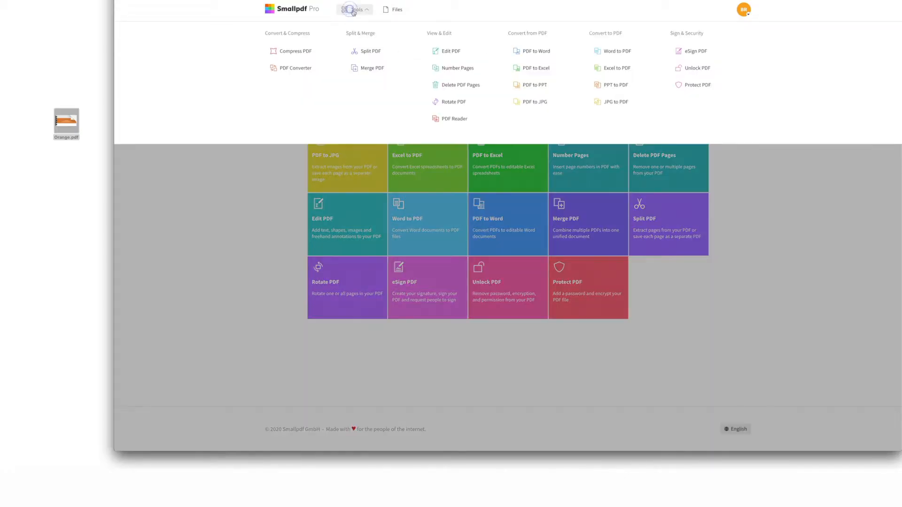
click(451, 51)
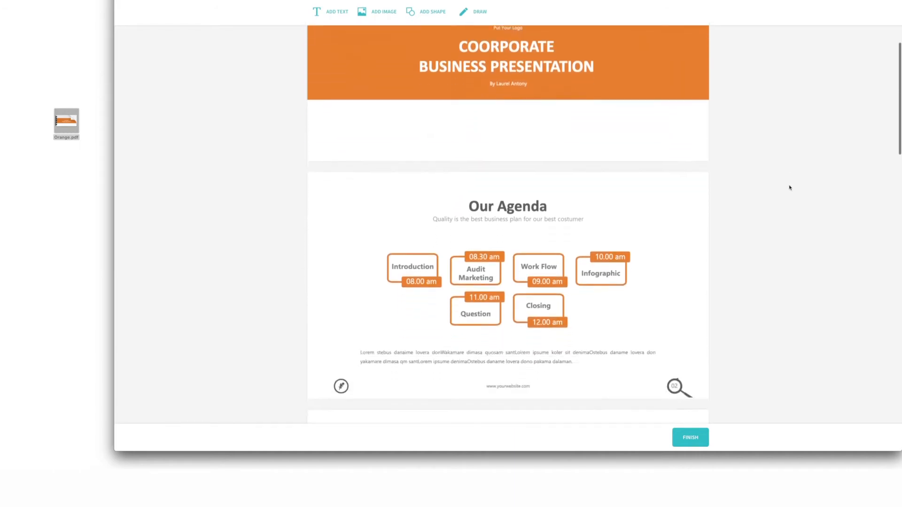
scroll(down, 3)
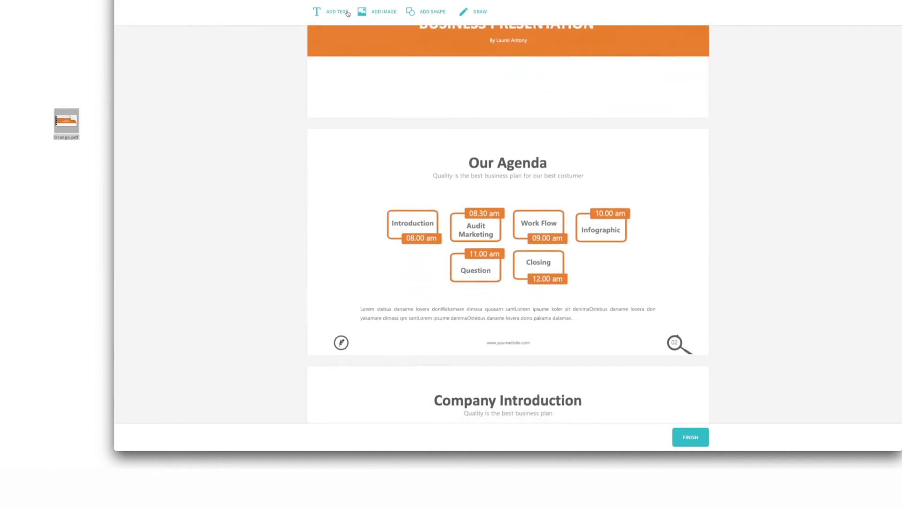
- Add a text box on the agenda page styled with the Mono font in red
click(336, 11)
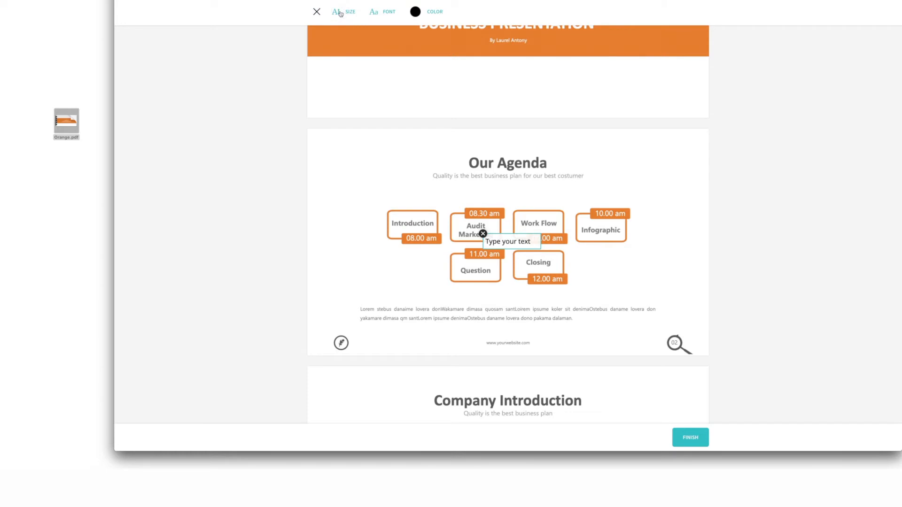
click(343, 12)
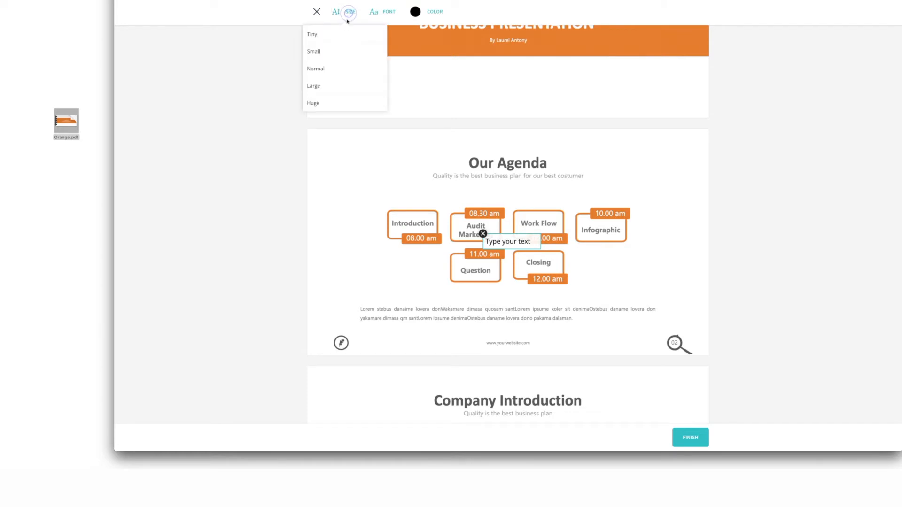
click(382, 12)
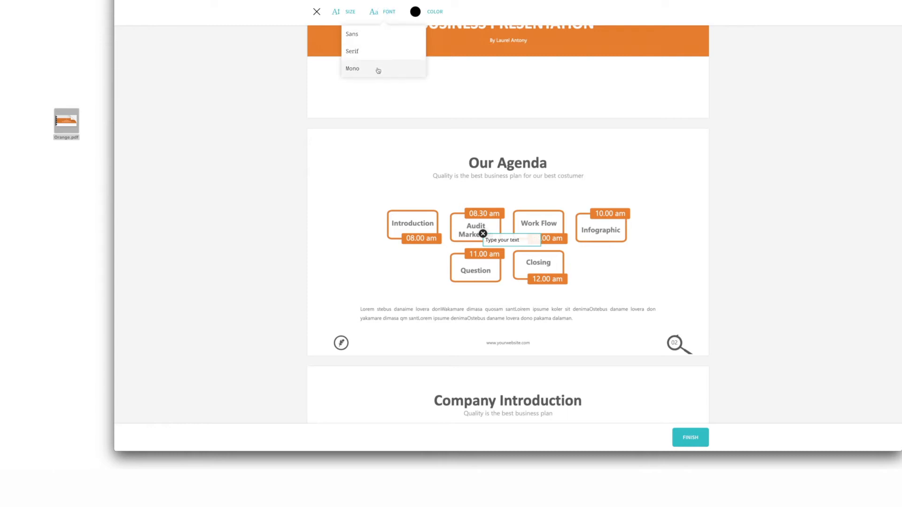
click(434, 12)
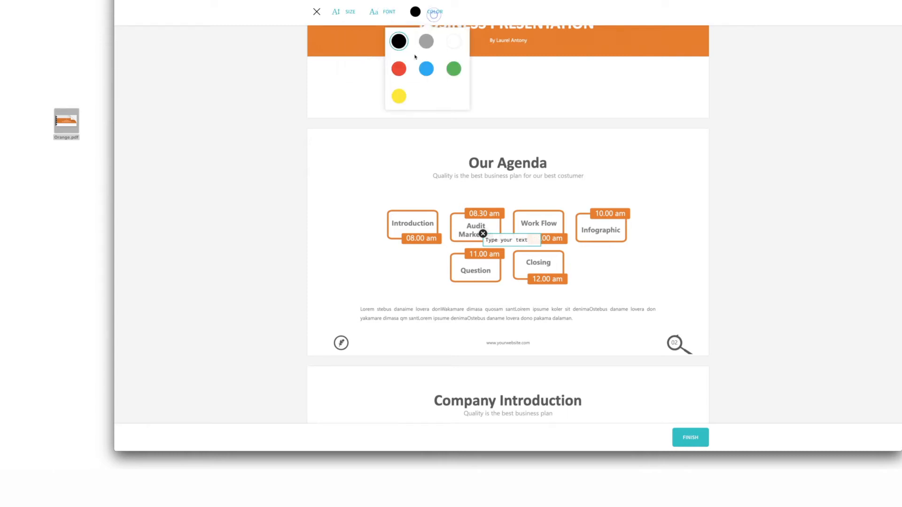
click(398, 68)
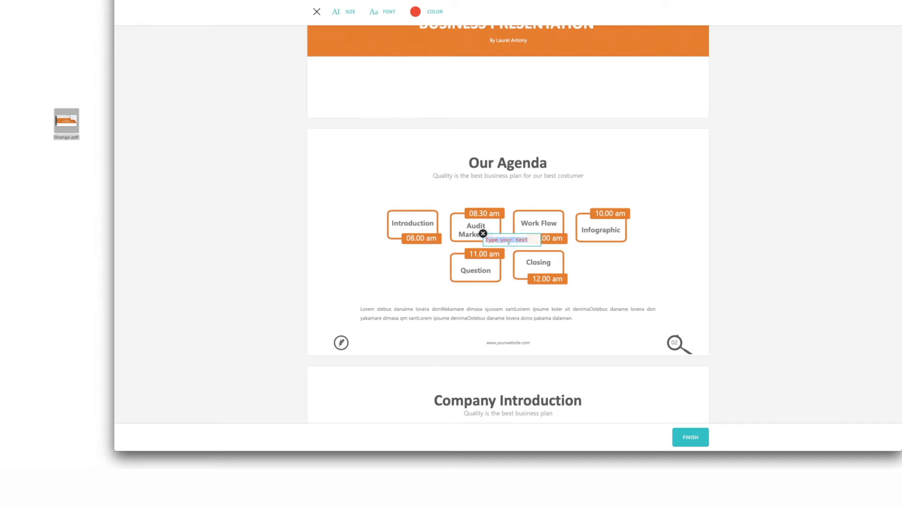
- Enter 'update to 12.00pm' under Closing 12.00 am, finish editing and download Orange-edited.pdf
text(update to 12.00pm)
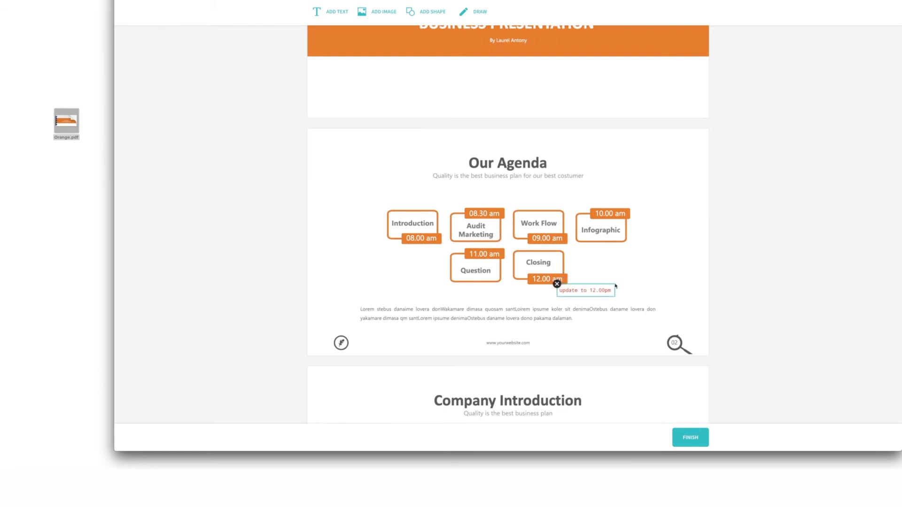
scroll(down, 3)
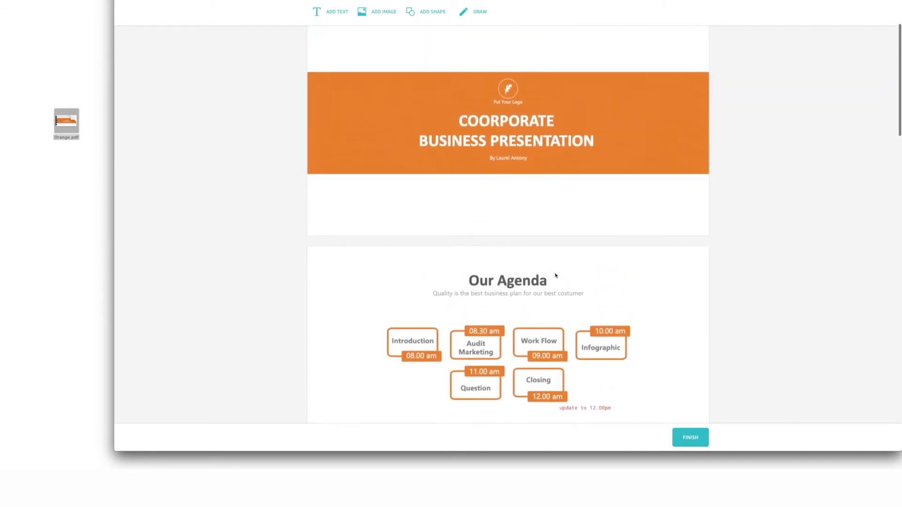
click(690, 438)
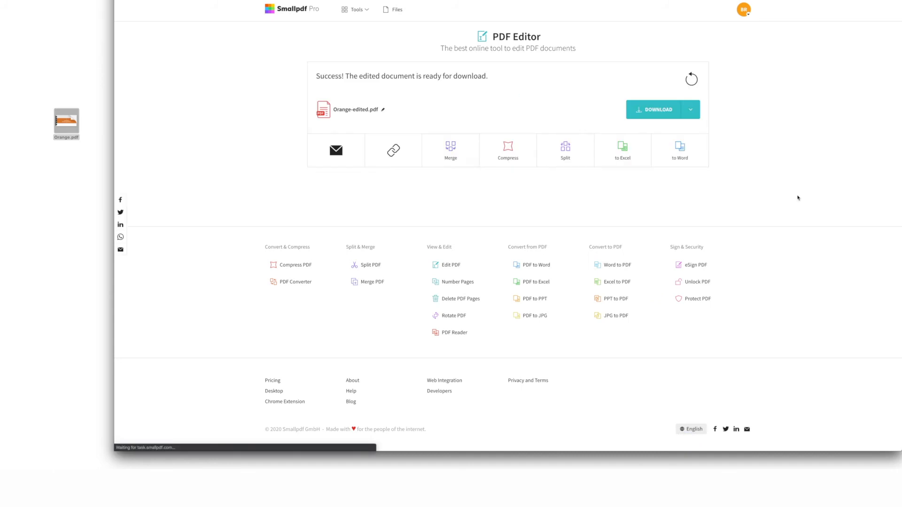
click(659, 109)
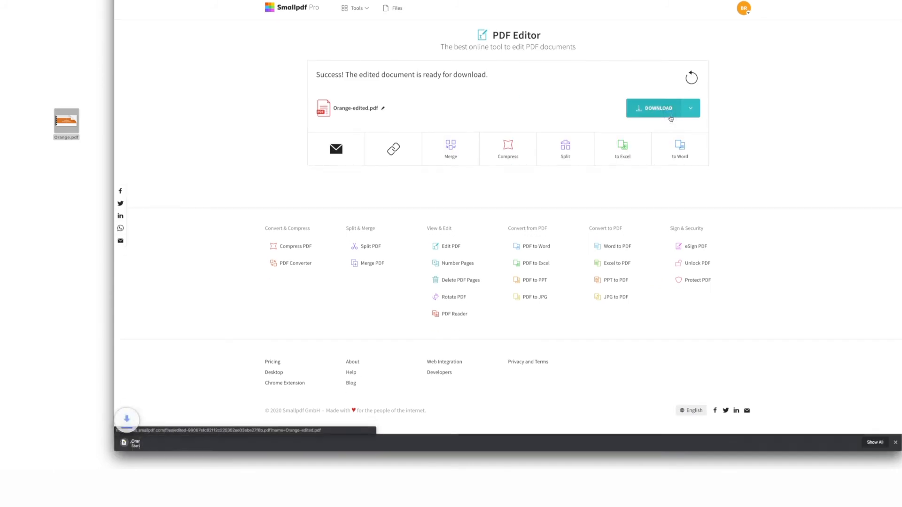